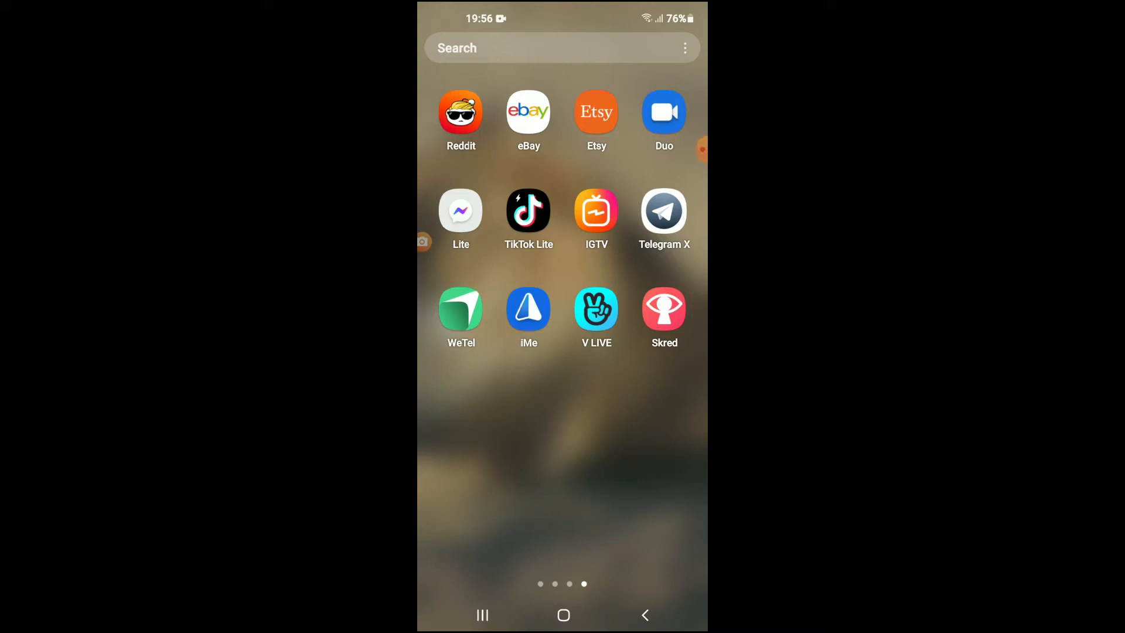
Step: Launch Telegram X from the home screen to show the chat list
click(662, 210)
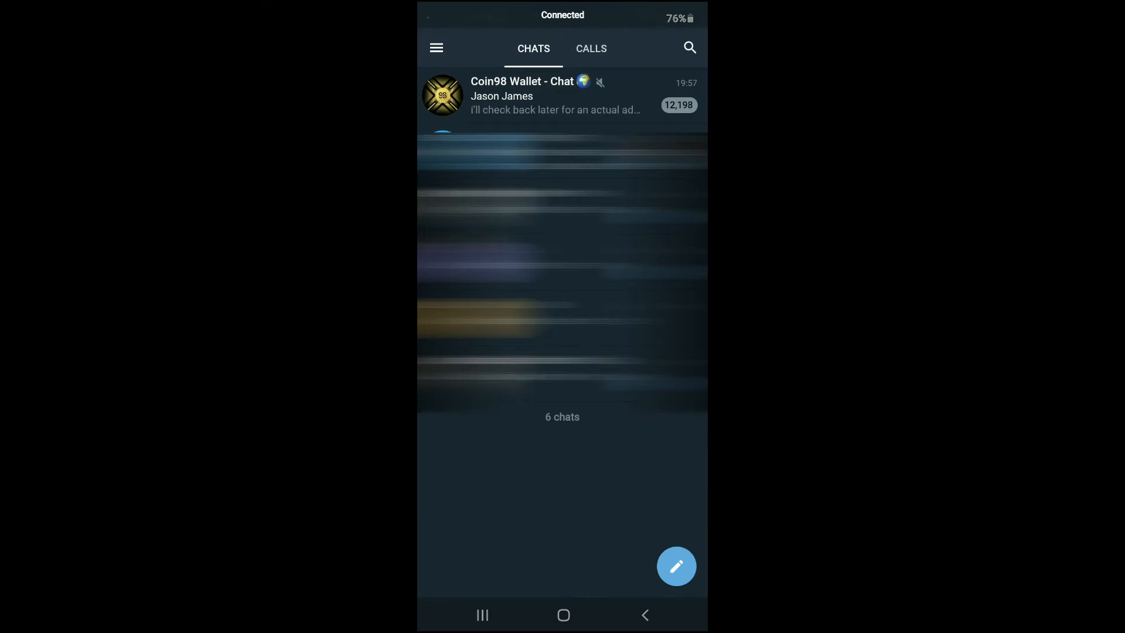
Step: Reach the Settings screen with the account profile and settings categories
click(436, 47)
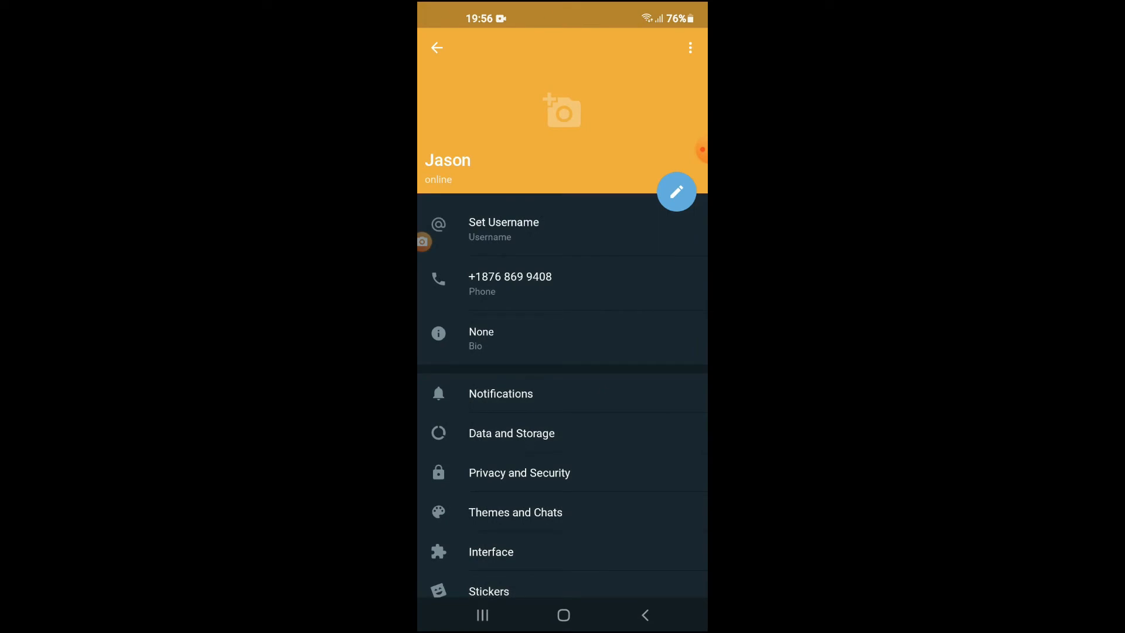
Step: Enter Privacy and Security and scroll to the Advanced account-deletion options
click(519, 472)
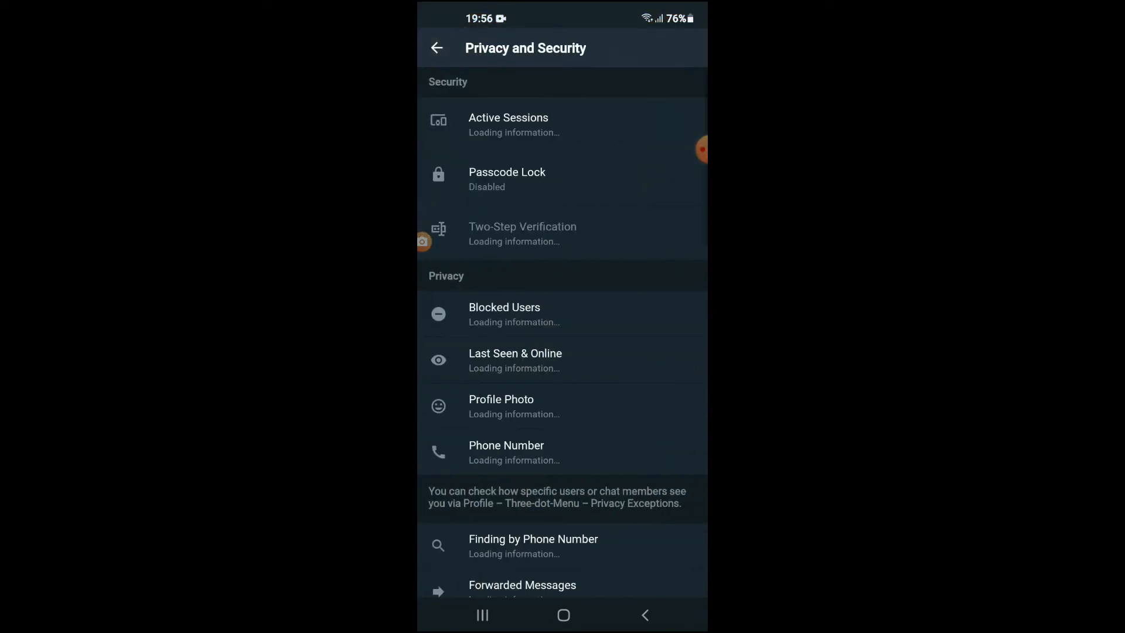
scroll(down, 3)
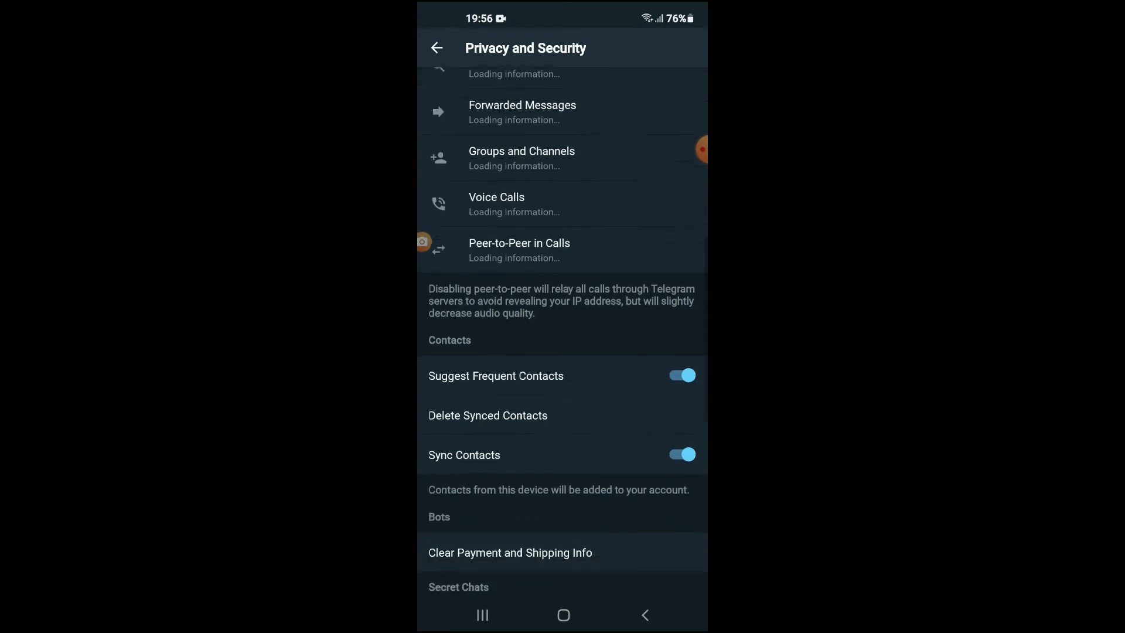
scroll(down, 3)
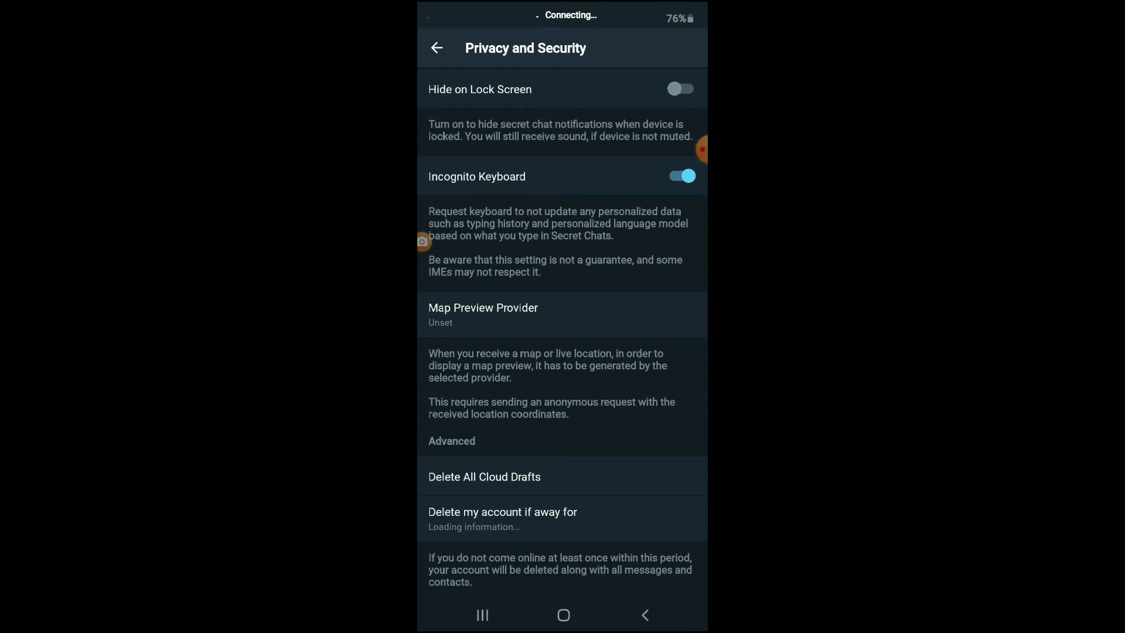
Step: Set 'Delete my account if away for' to 1 month and return to the chats
click(502, 518)
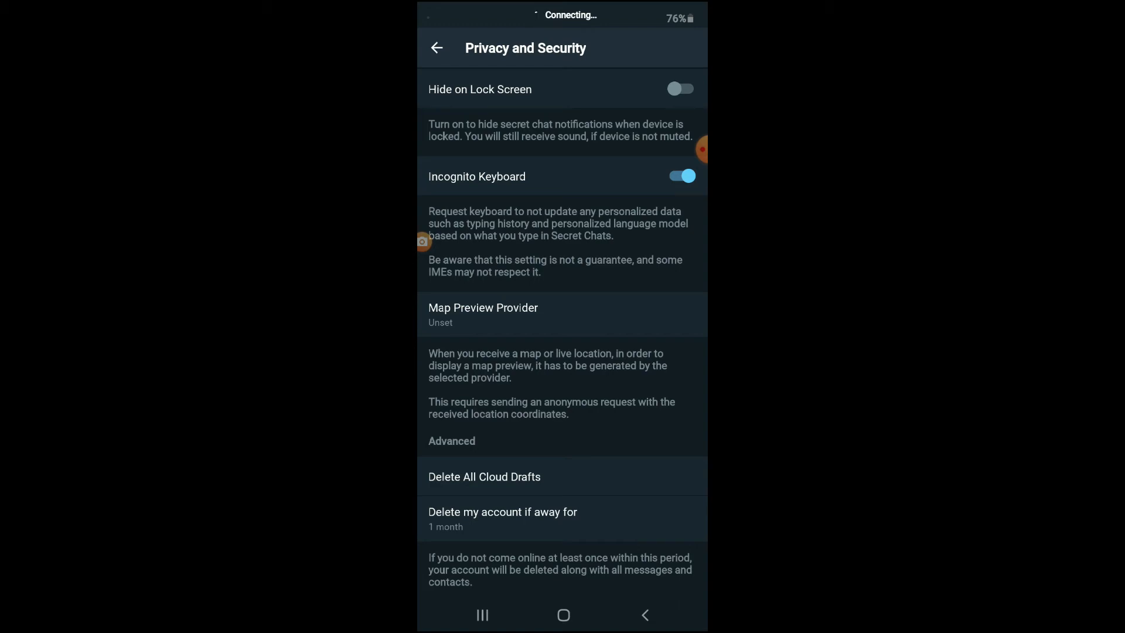
click(436, 48)
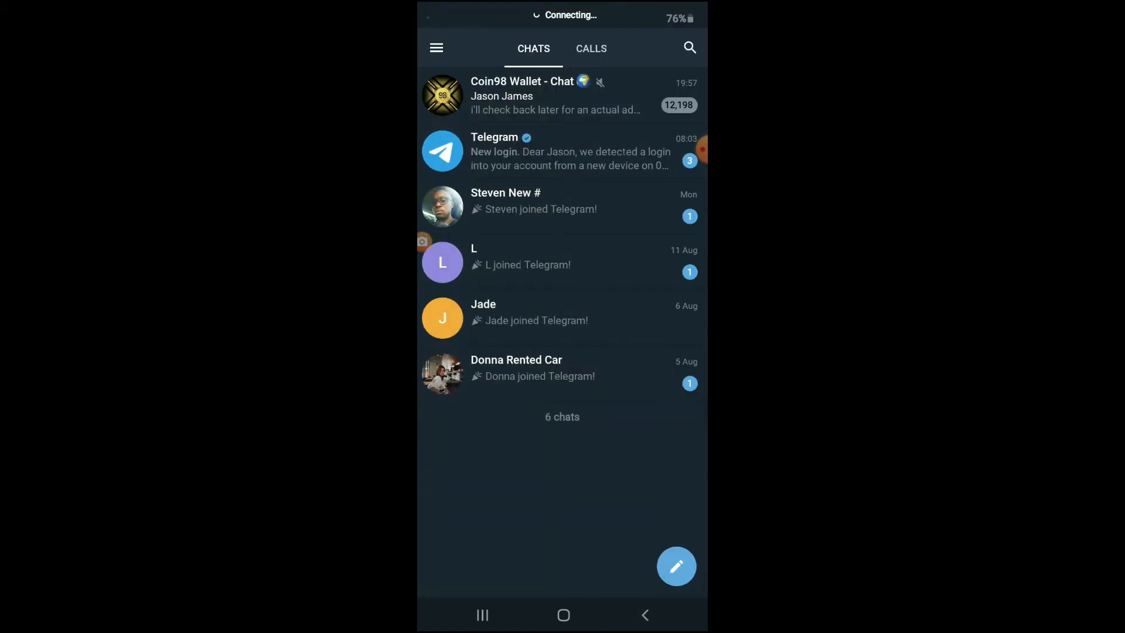